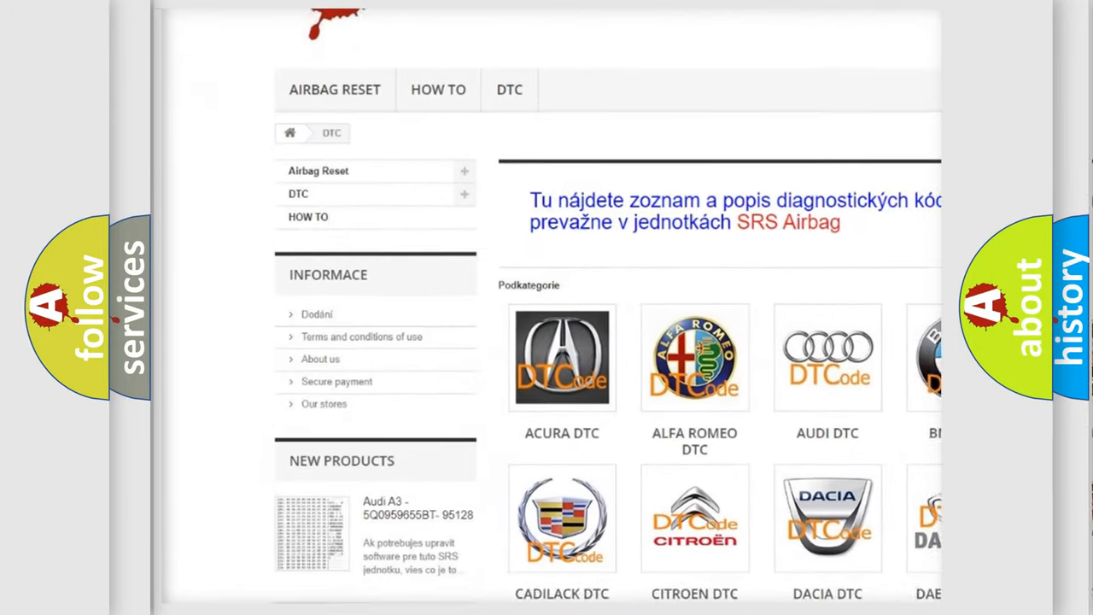
Scroll the DTC brand grid down three times until the SATURN DTC tile appears.
scroll("down", 3)
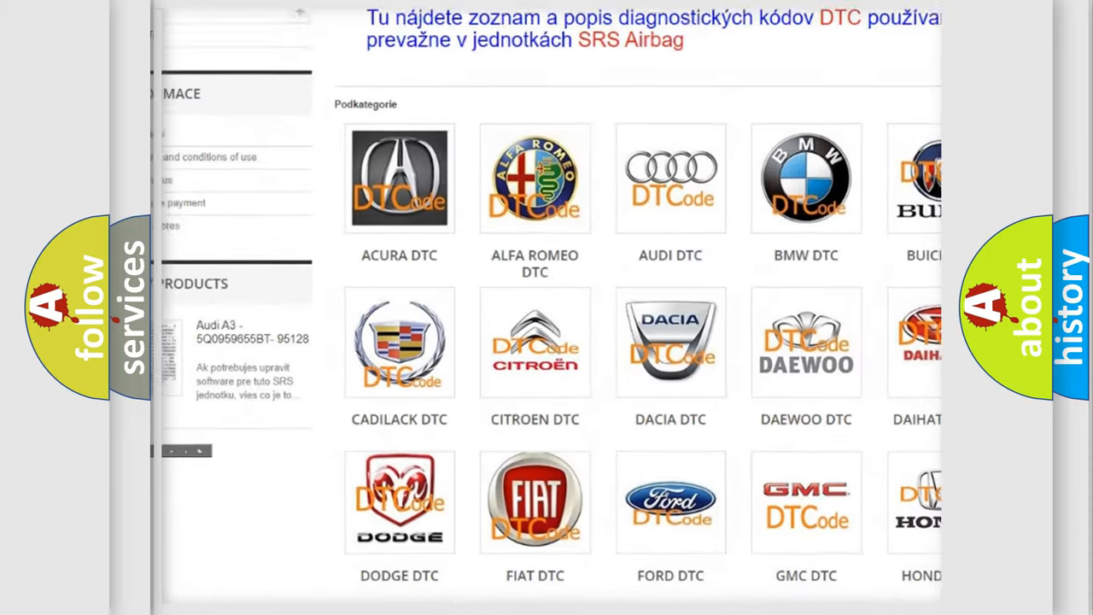
scroll("down", 3)
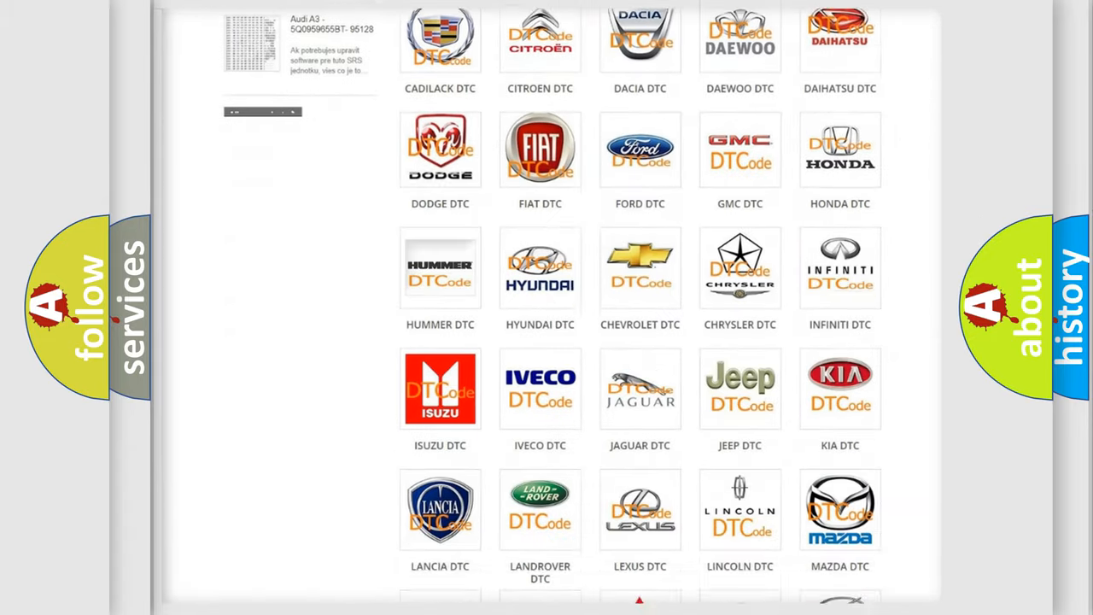
scroll("down", 3)
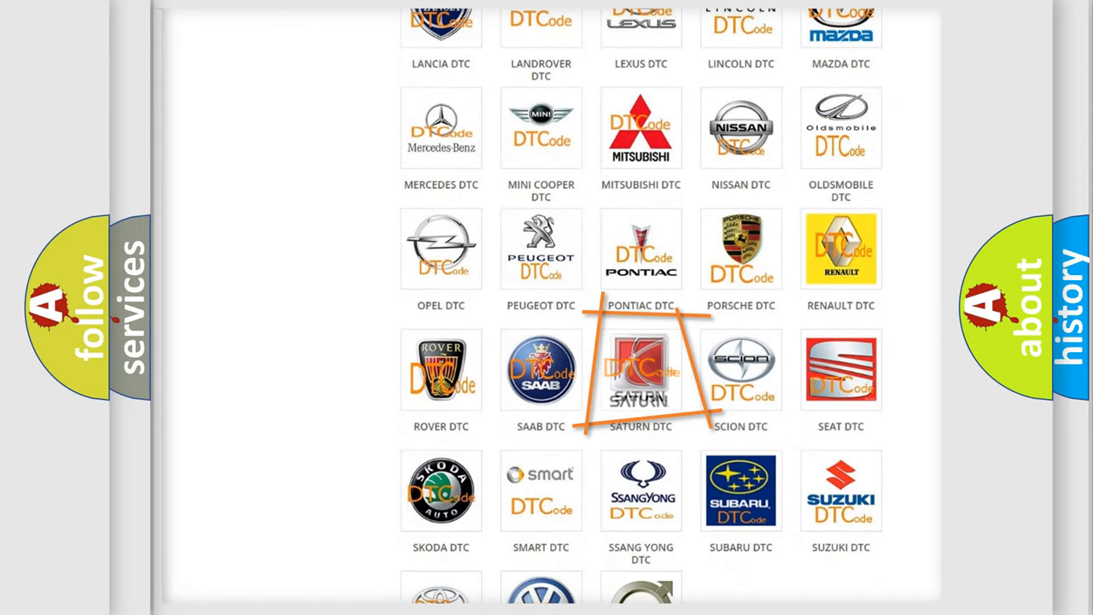
left_click(640, 369)
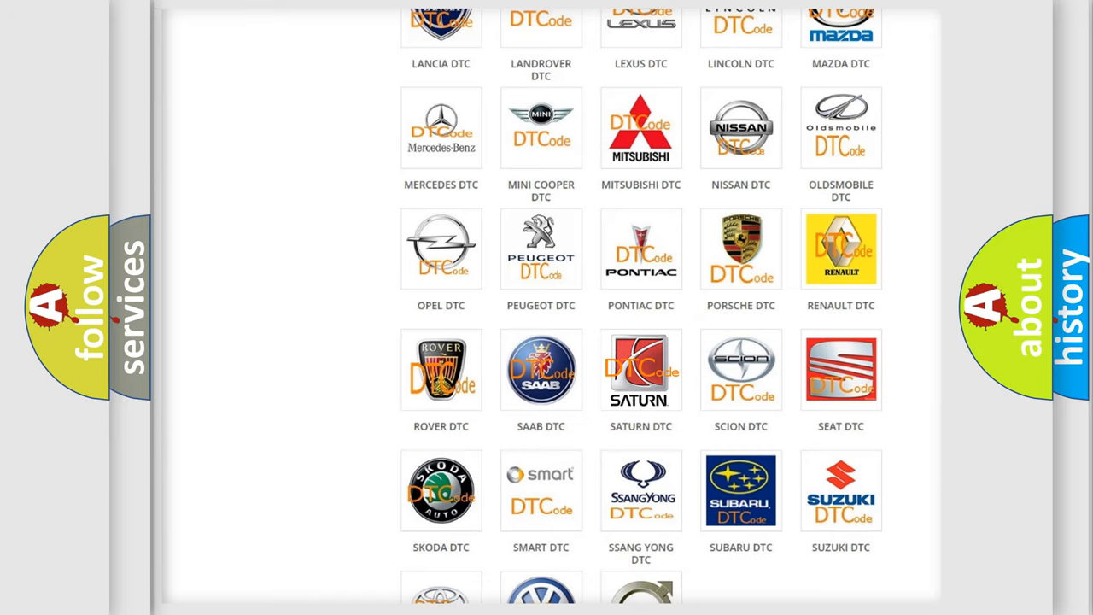